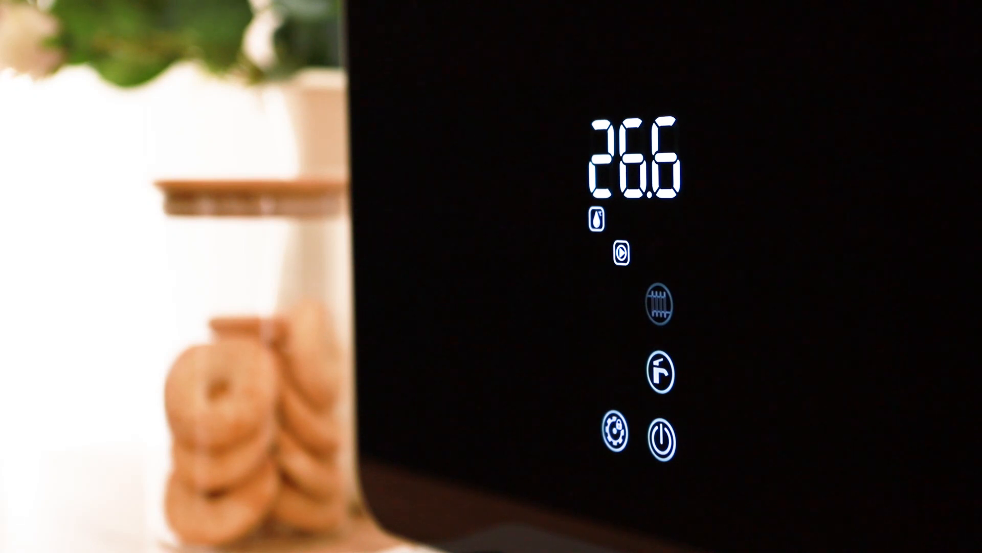
{"action": "left_click", "coordinate": [658, 306]}
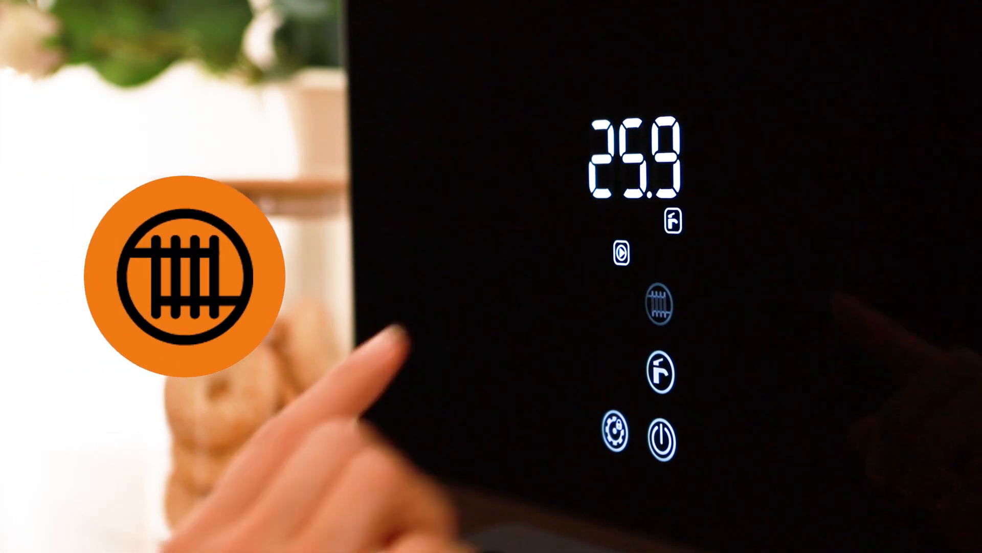
{"action": "left_click", "coordinate": [656, 303]}
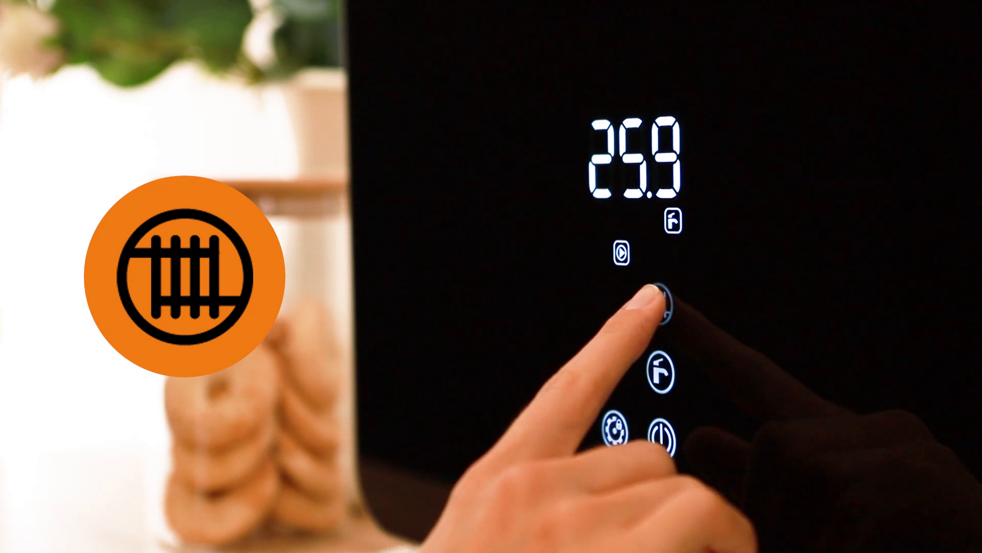
{"action": "left_click", "coordinate": [658, 307]}
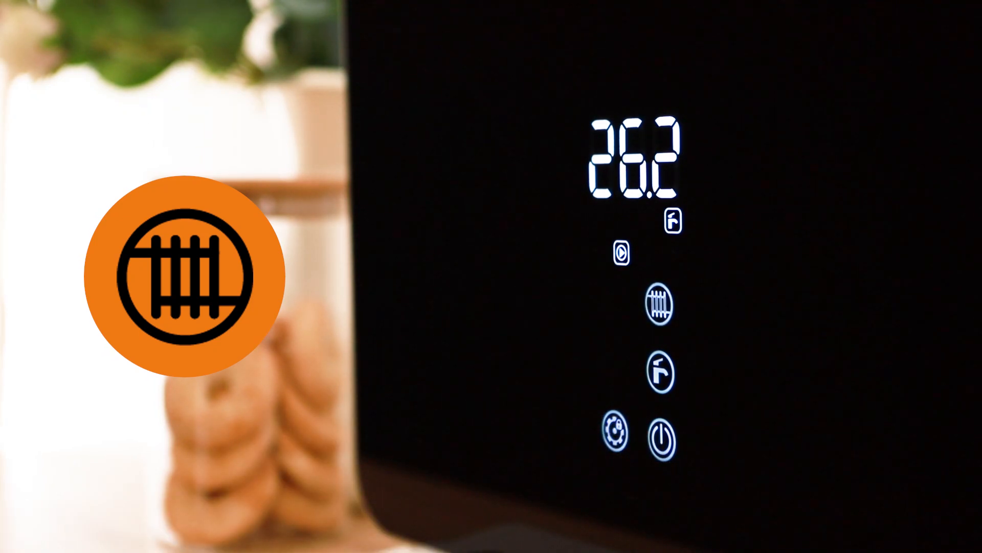
{"action": "left_click", "coordinate": [655, 307]}
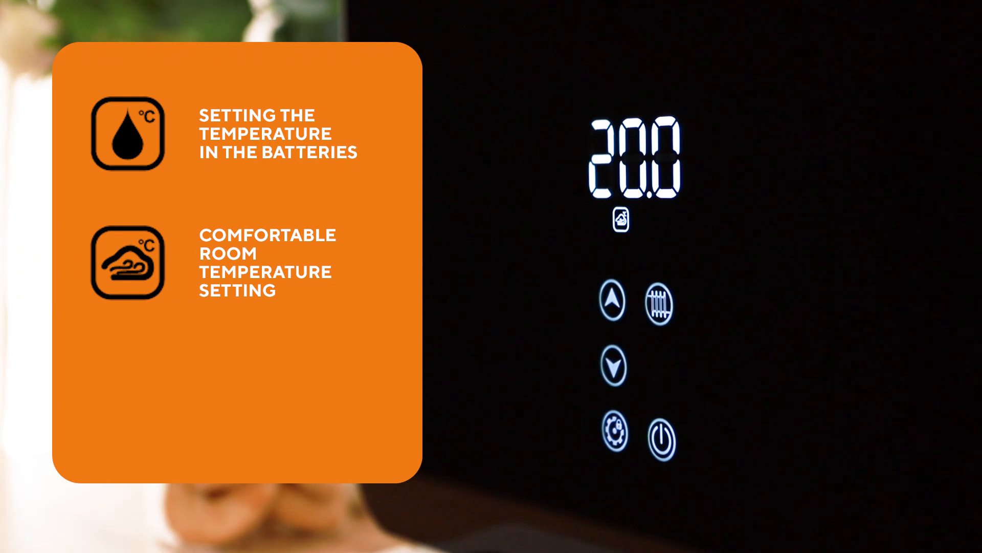
{"action": "left_click", "coordinate": [659, 301]}
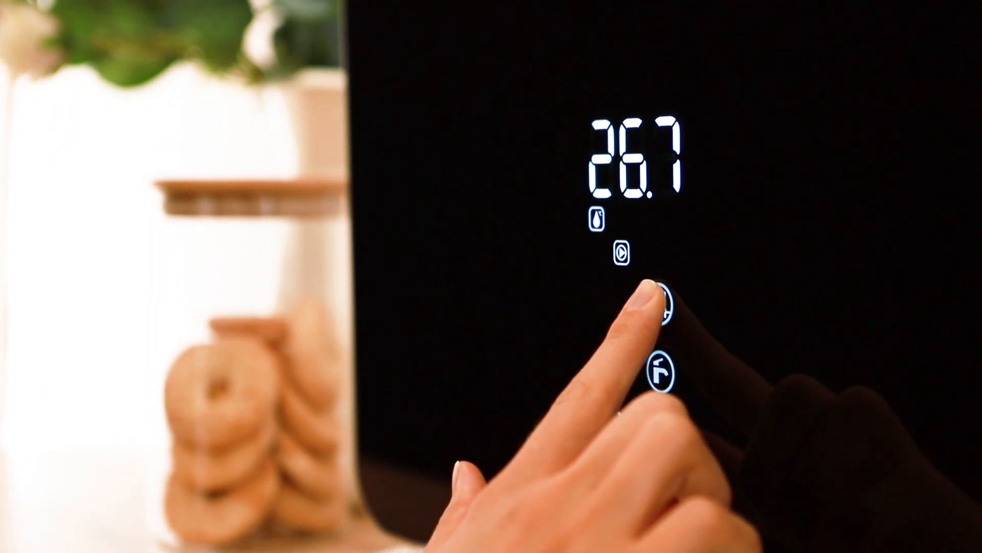
{"action": "left_click", "coordinate": [662, 313]}
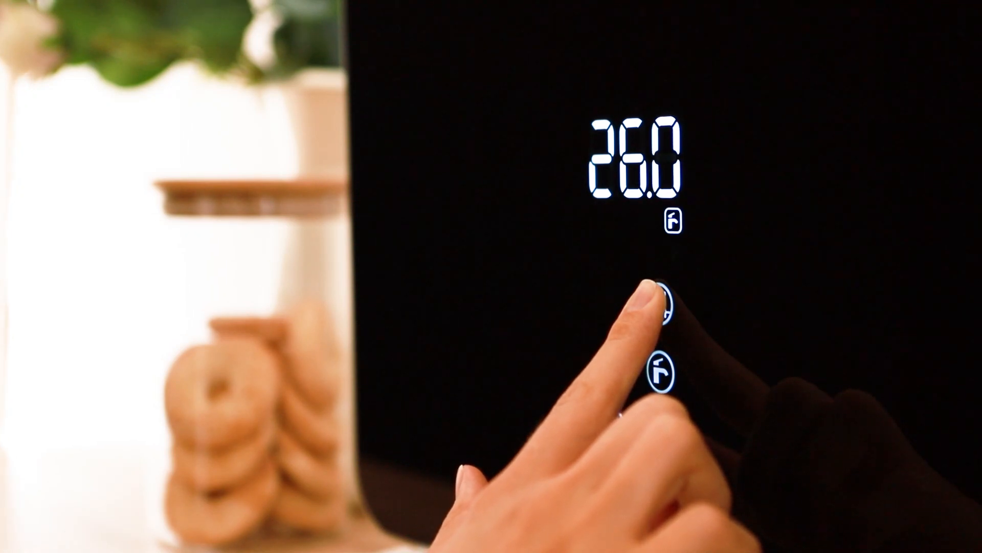
{"action": "left_click", "coordinate": [667, 302]}
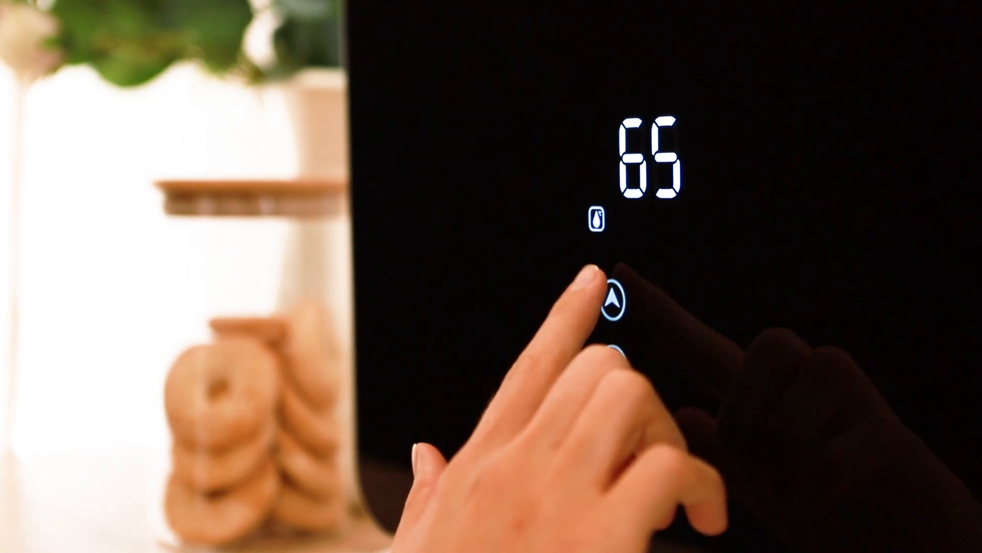
{"action": "left_click", "coordinate": [612, 303]}
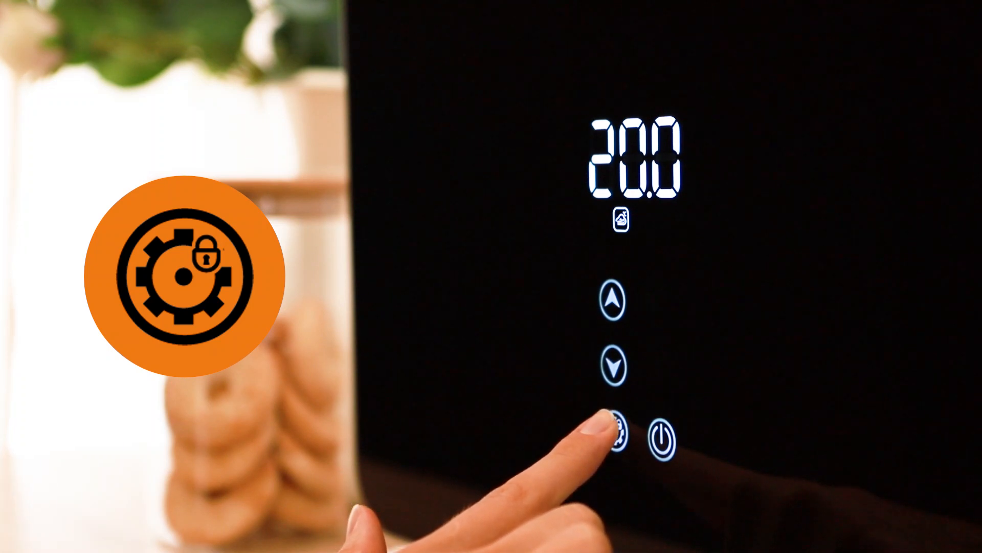
{"action": "left_click", "coordinate": [617, 427]}
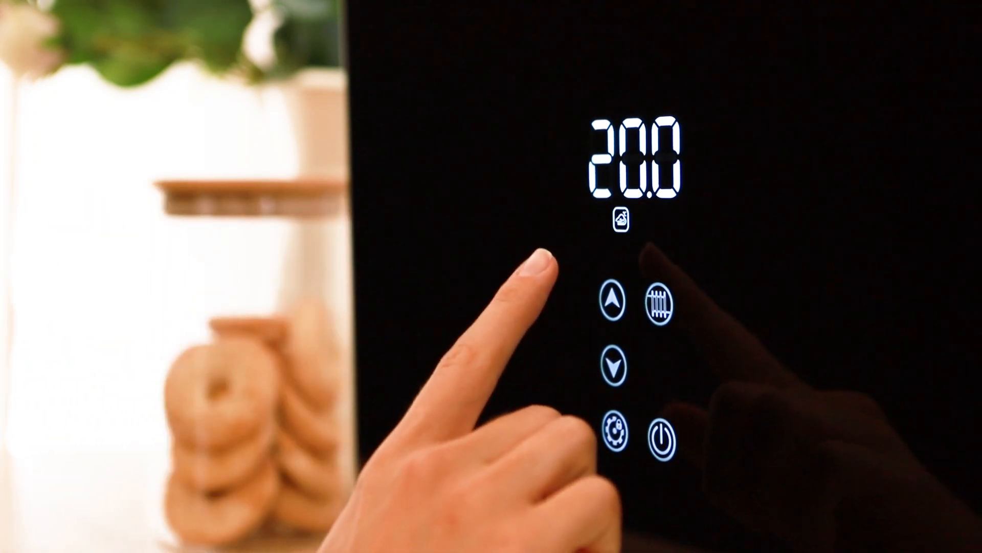
{"action": "left_click", "coordinate": [611, 301]}
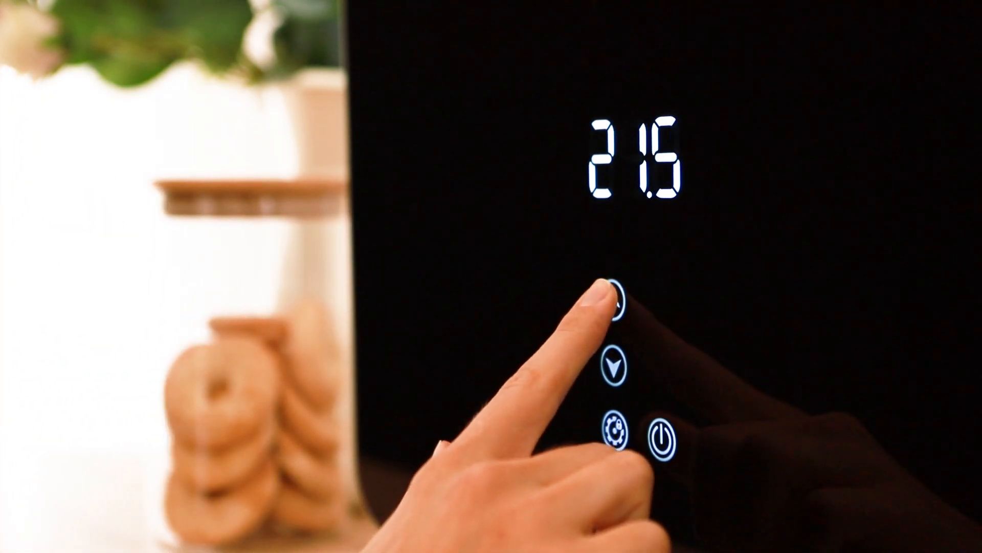
{"action": "left_click", "coordinate": [615, 301]}
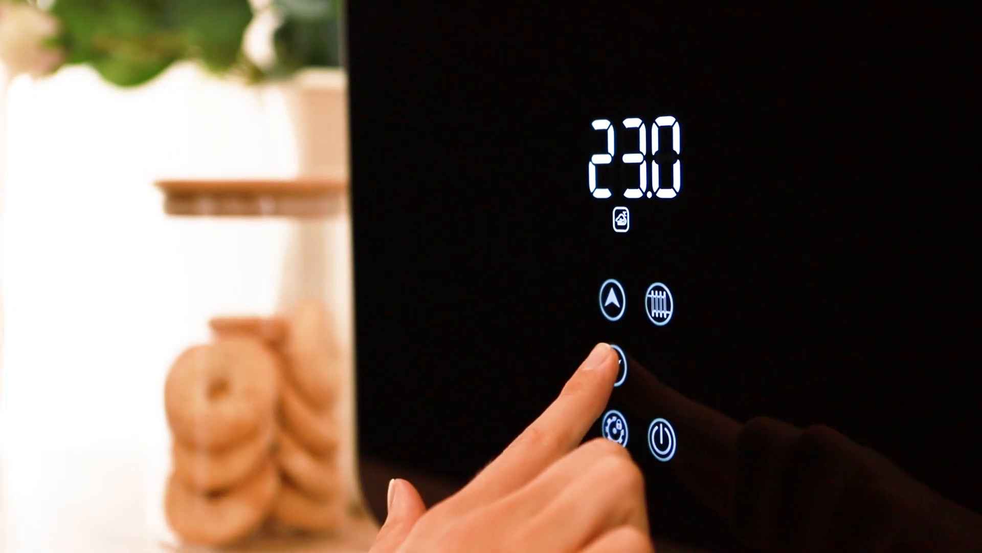
{"action": "left_click", "coordinate": [613, 369]}
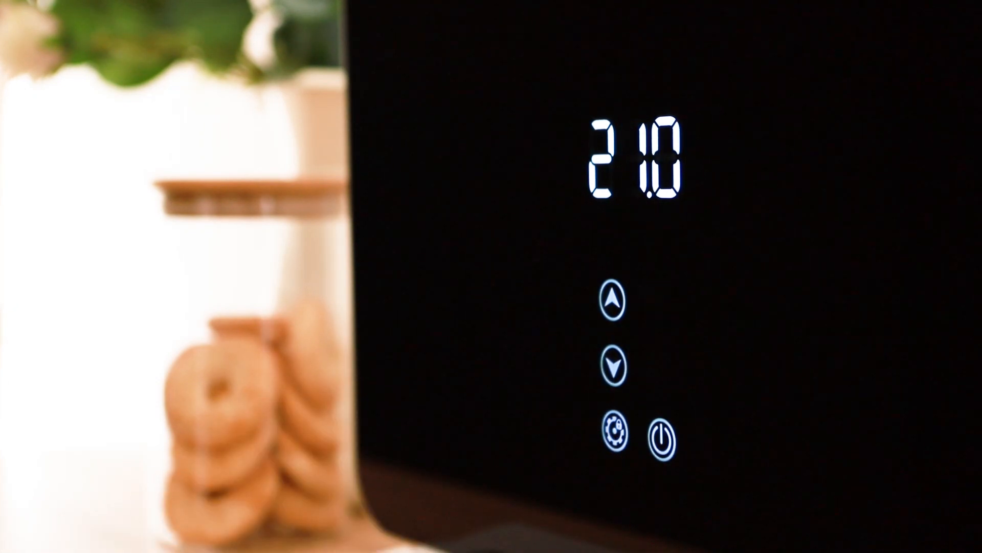
{"action": "left_click", "coordinate": [618, 425]}
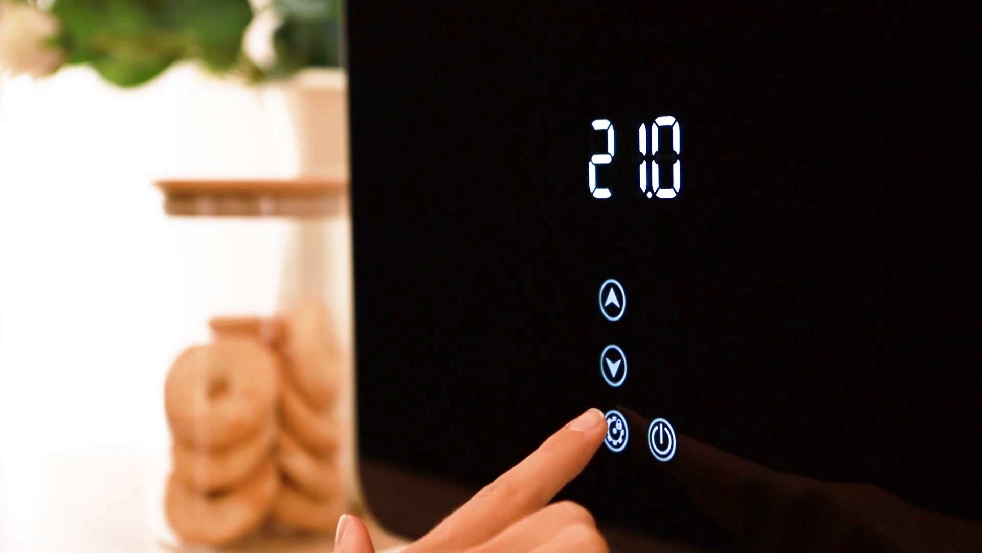
{"action": "left_click", "coordinate": [611, 434]}
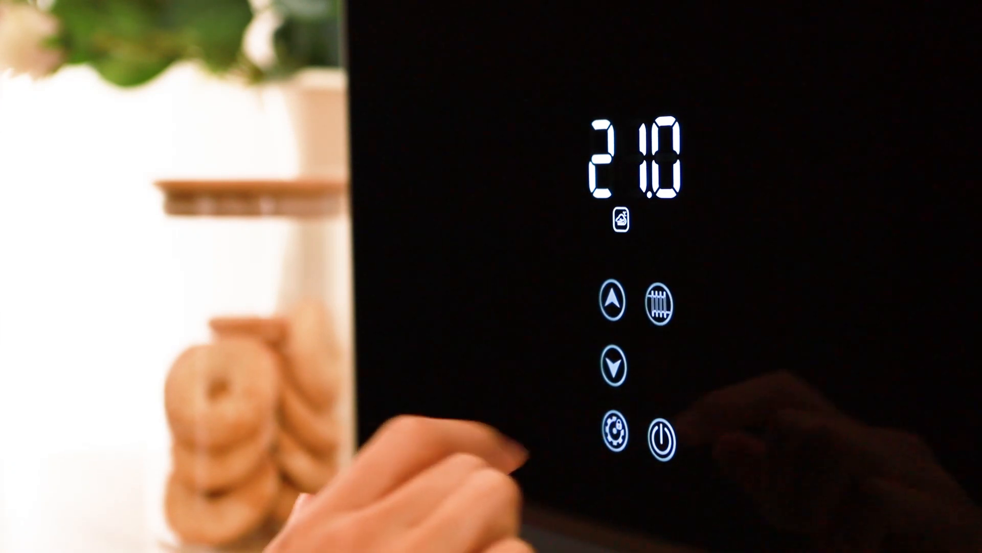
{"action": "left_click", "coordinate": [611, 301]}
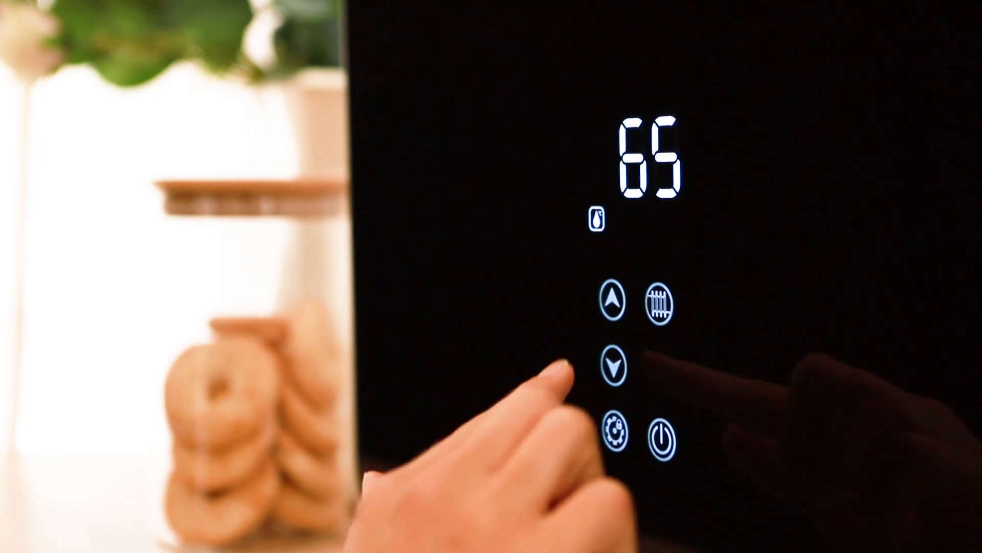
{"action": "left_click", "coordinate": [613, 432]}
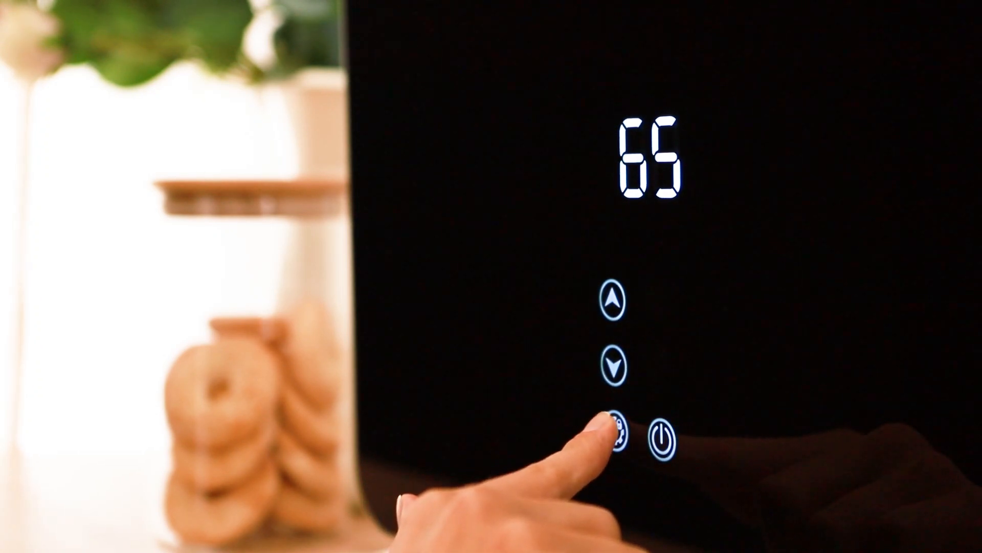
{"action": "left_click", "coordinate": [610, 437]}
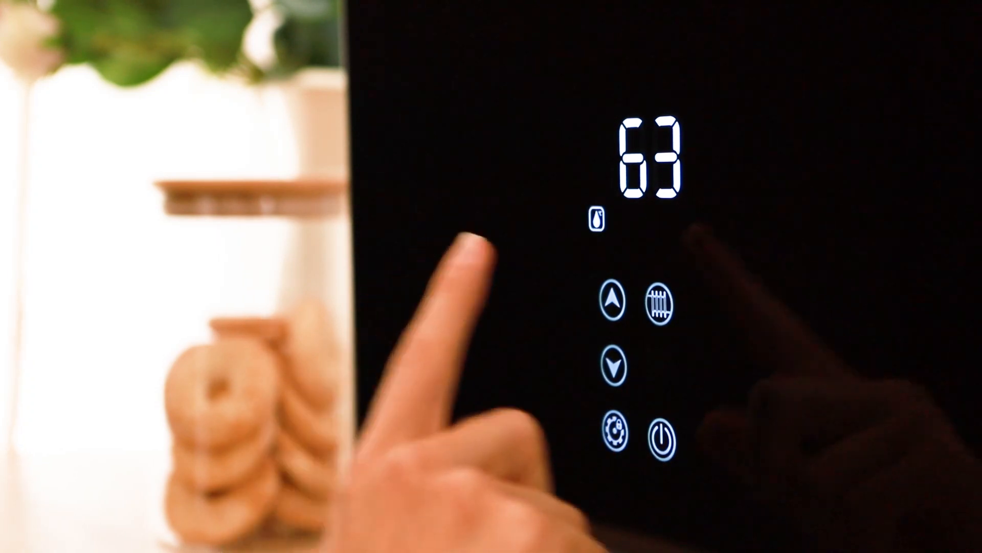
{"action": "left_click", "coordinate": [662, 301]}
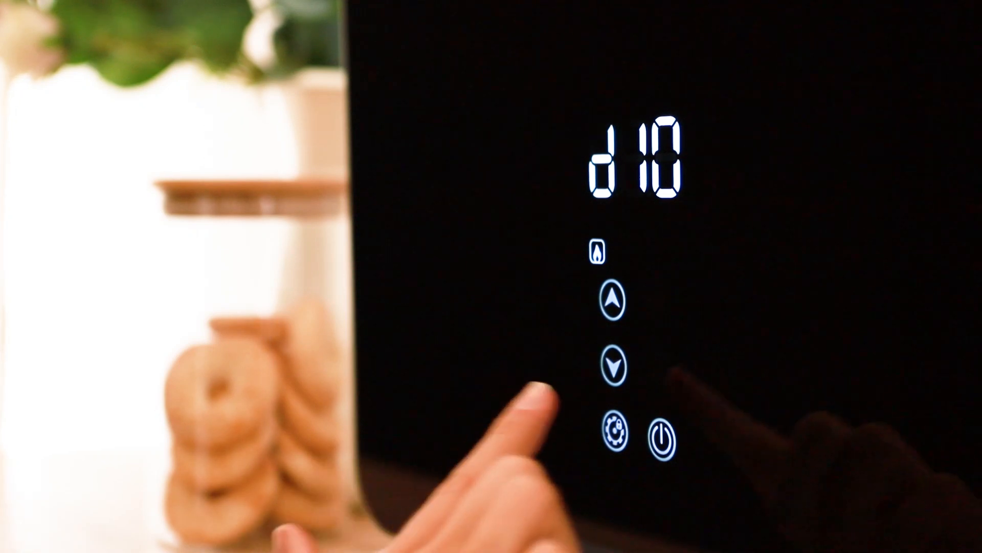
{"action": "left_click", "coordinate": [613, 366]}
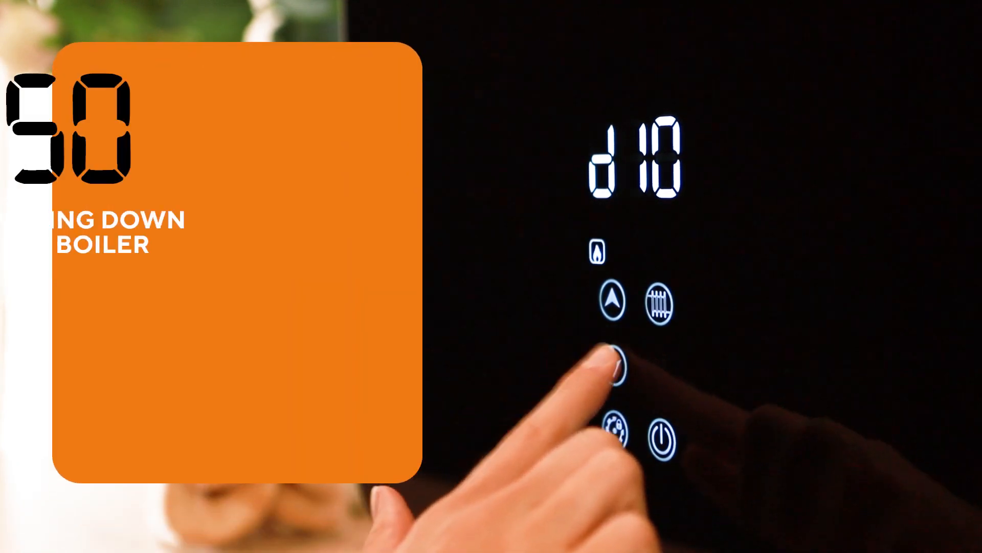
{"action": "left_click", "coordinate": [610, 370]}
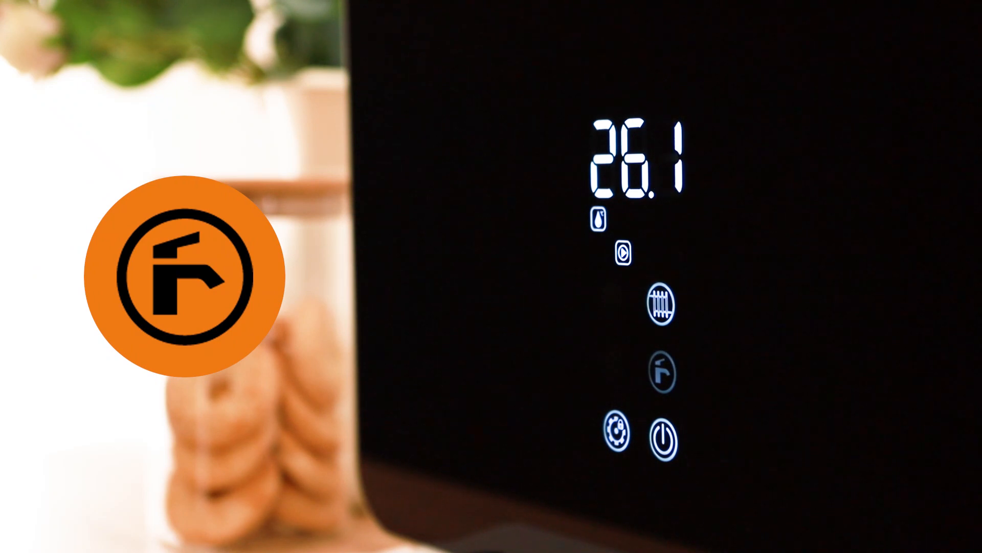
{"action": "left_click", "coordinate": [663, 373]}
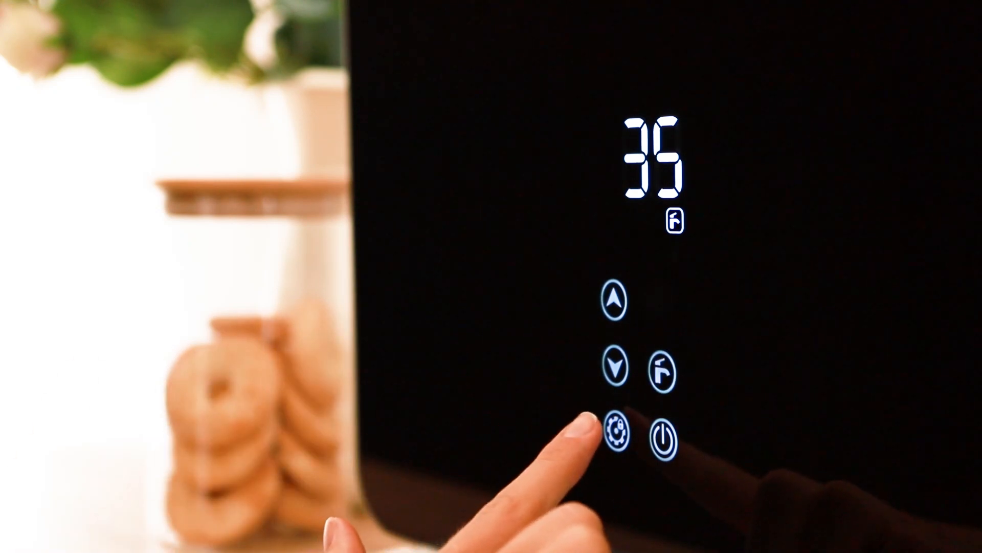
{"action": "left_click", "coordinate": [616, 434]}
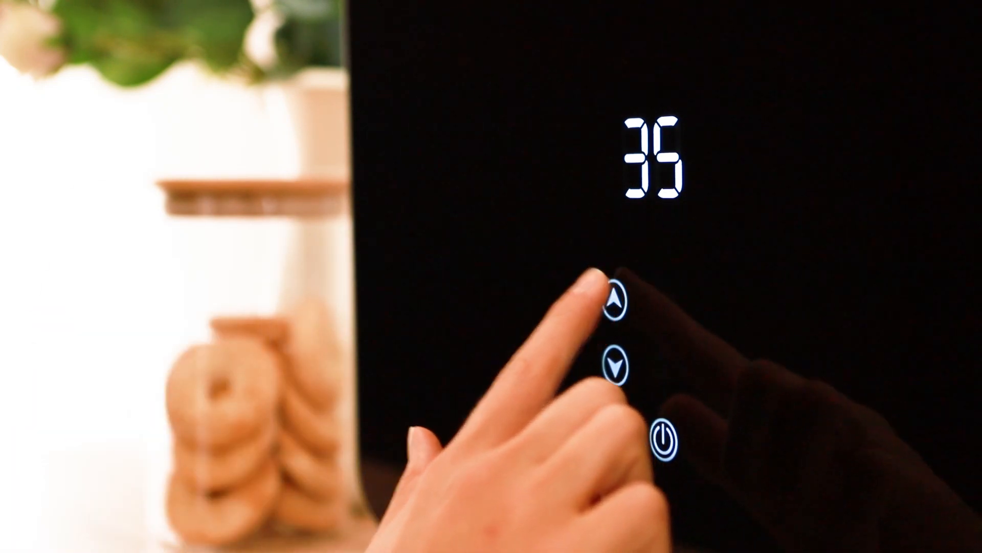
{"action": "left_click", "coordinate": [617, 367]}
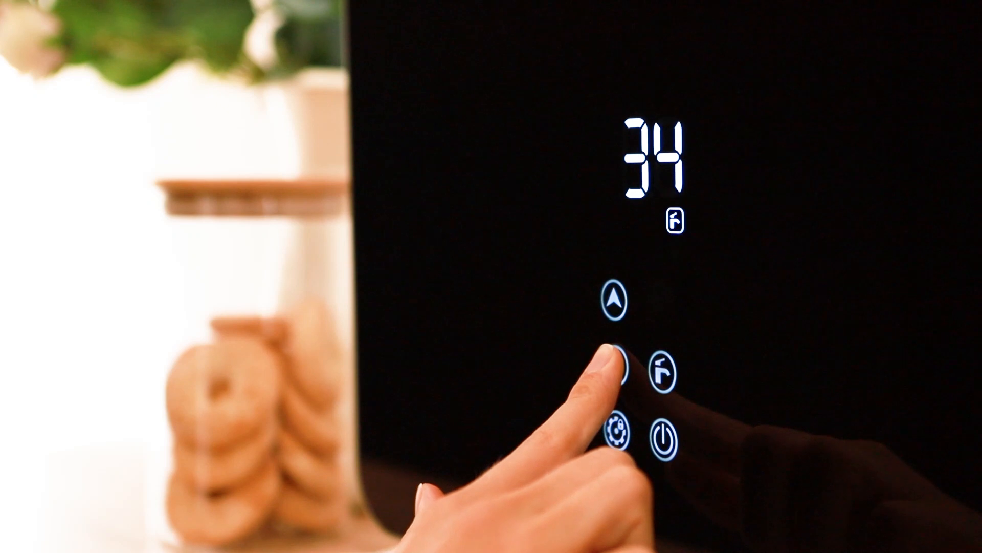
{"action": "left_click", "coordinate": [615, 367]}
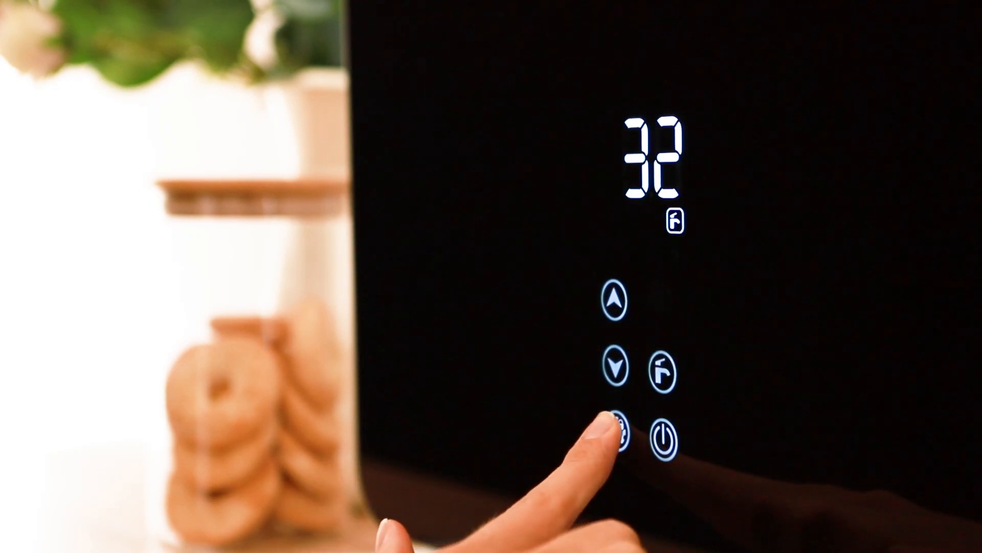
{"action": "left_click", "coordinate": [619, 434]}
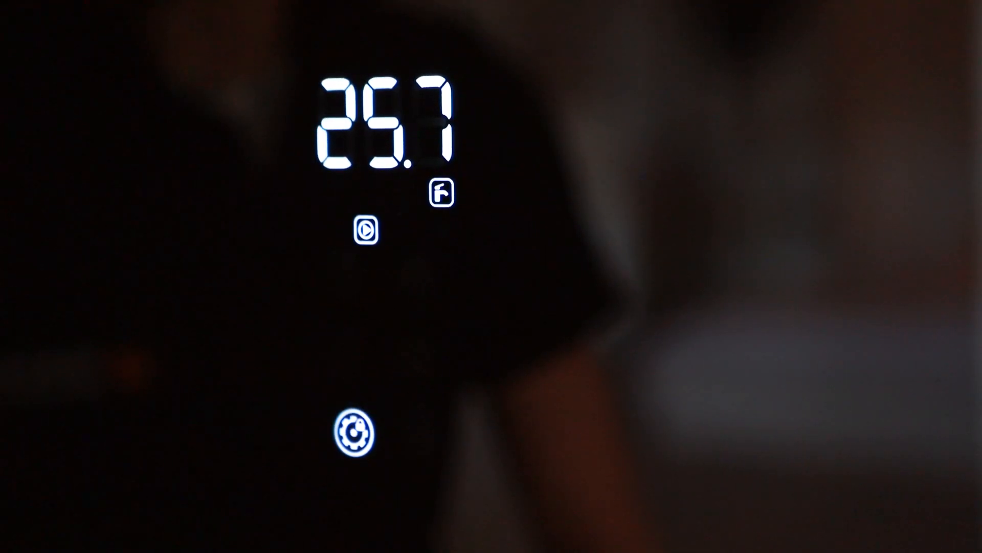
{"action": "left_click", "coordinate": [353, 432]}
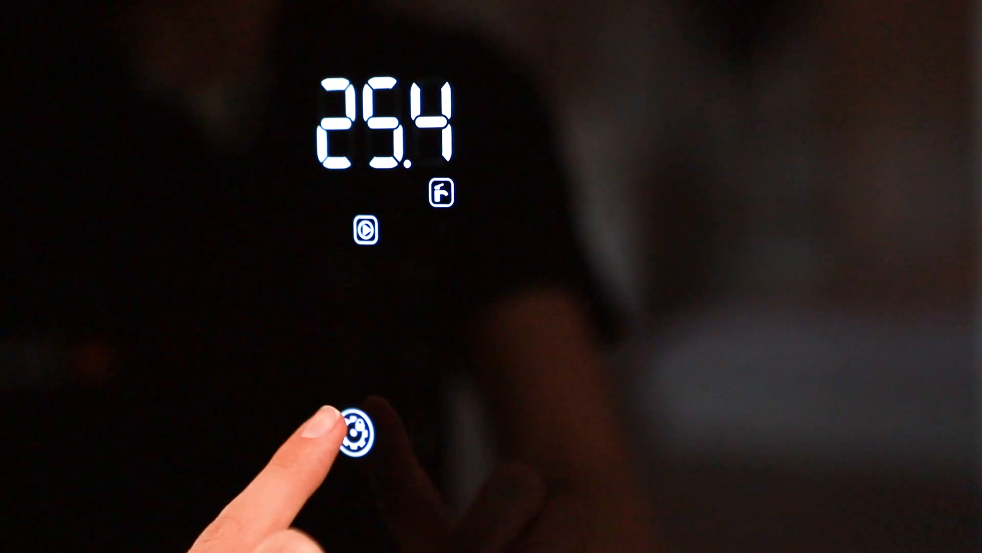
{"action": "left_click", "coordinate": [360, 432]}
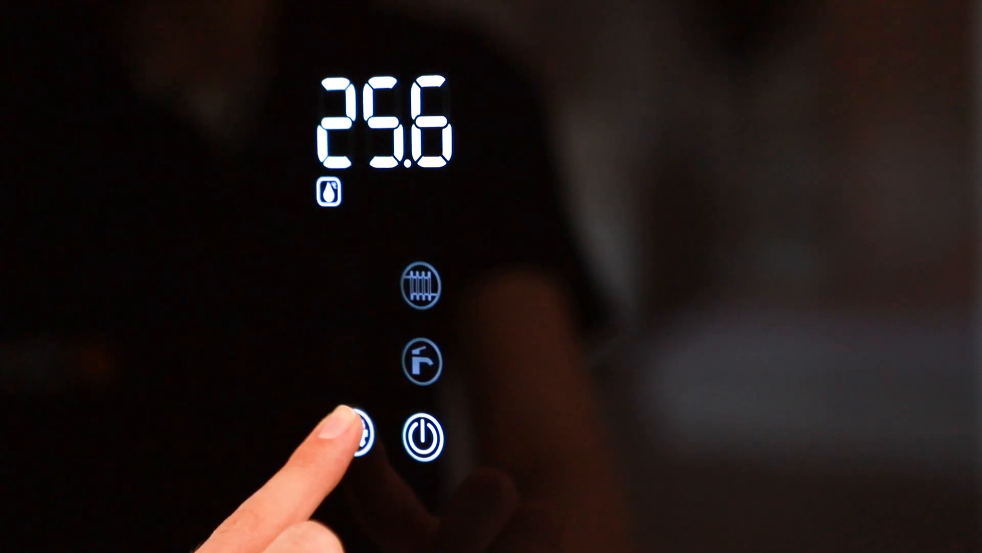
{"action": "left_click", "coordinate": [353, 432]}
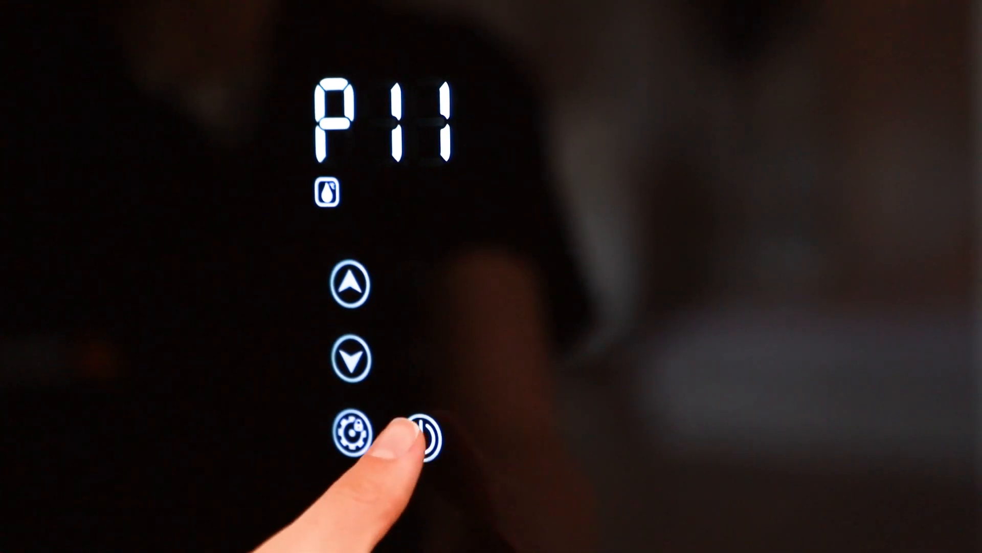
{"action": "left_click", "coordinate": [425, 436]}
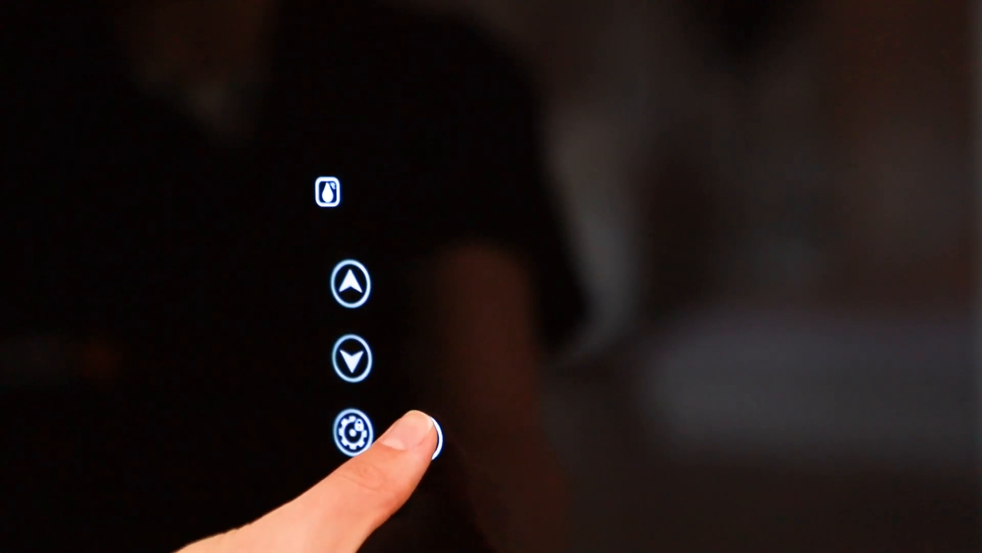
{"action": "left_click", "coordinate": [422, 434]}
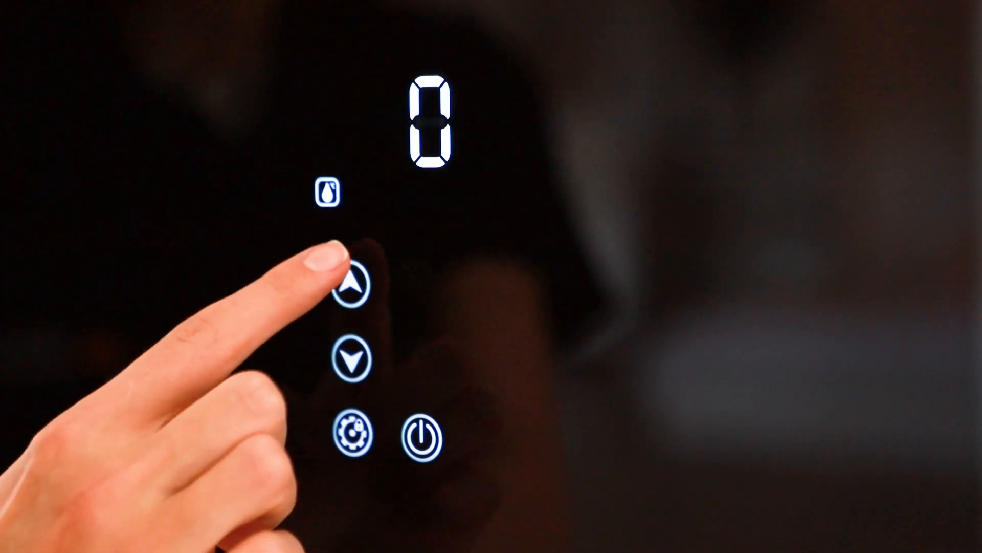
{"action": "left_click", "coordinate": [421, 435]}
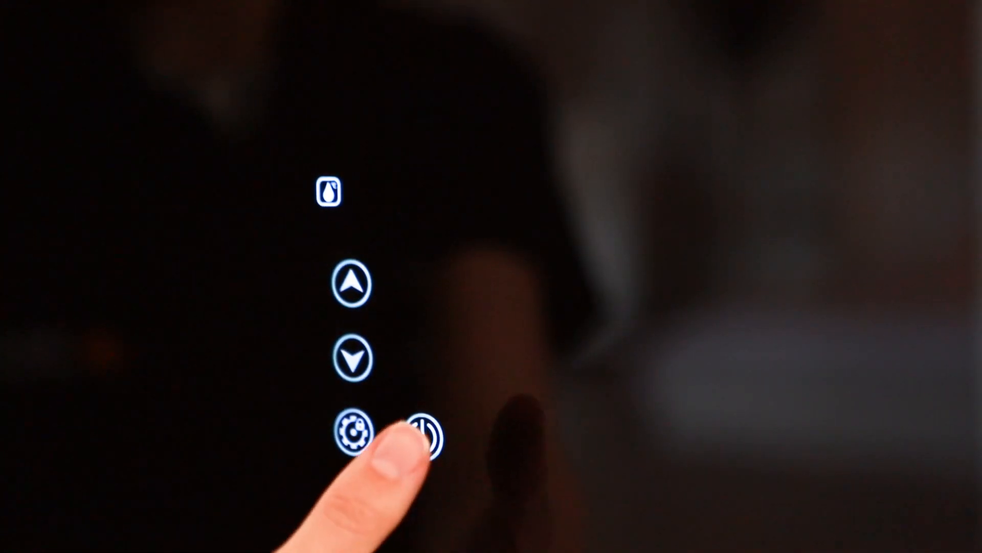
{"action": "left_click", "coordinate": [425, 431]}
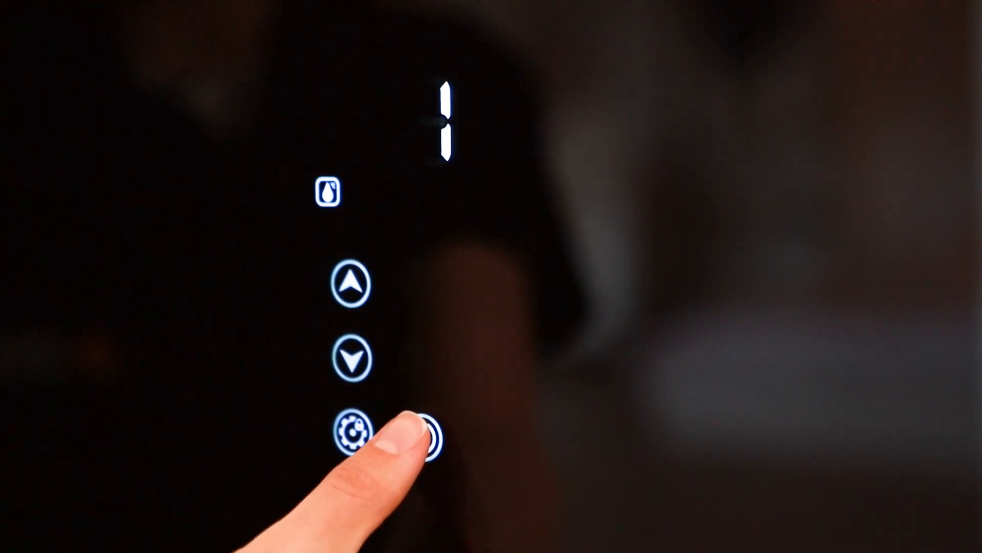